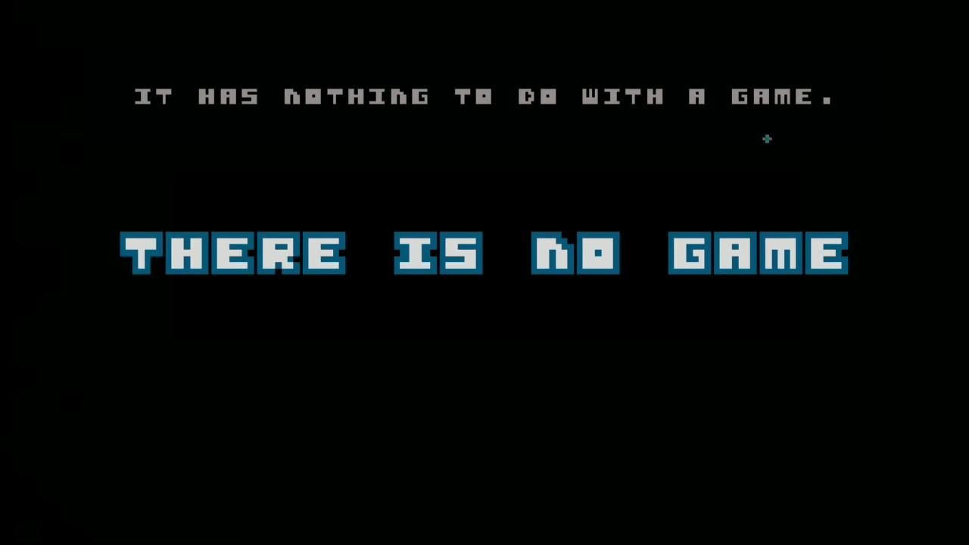
pyautogui.moveTo(792, 224)
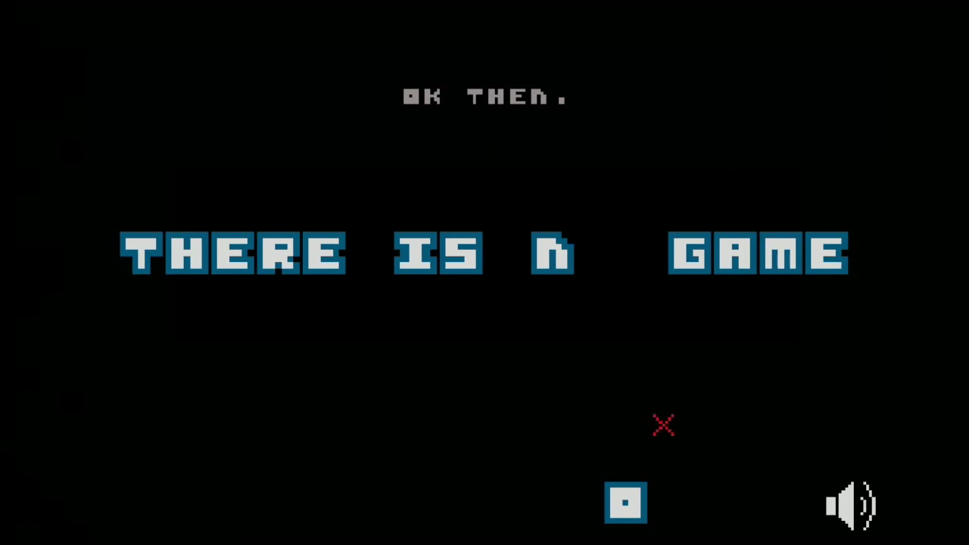
pyautogui.click(662, 425)
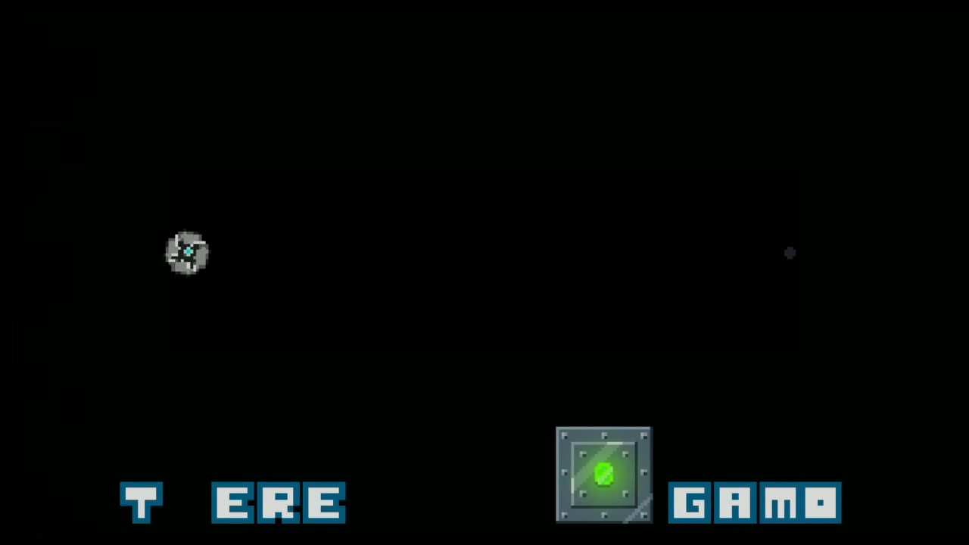
pyautogui.click(603, 474)
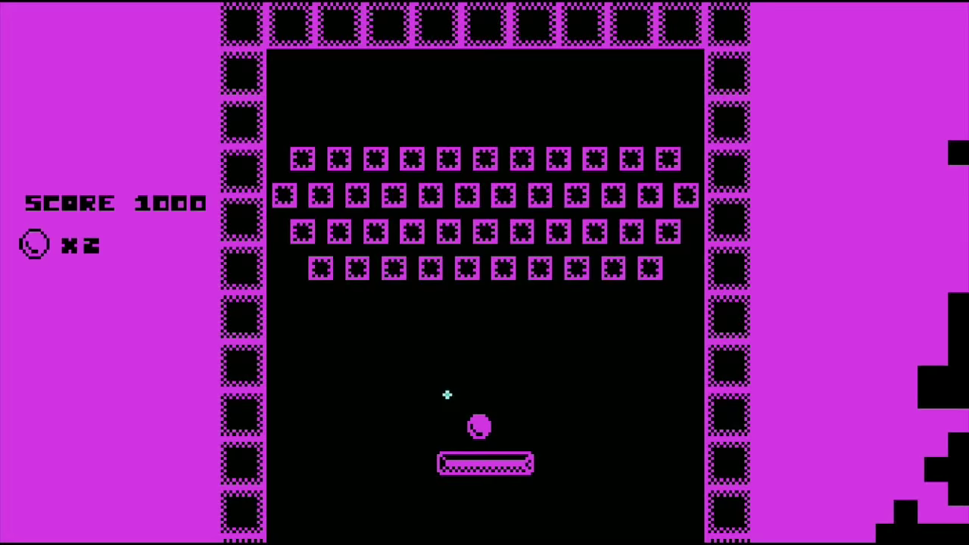